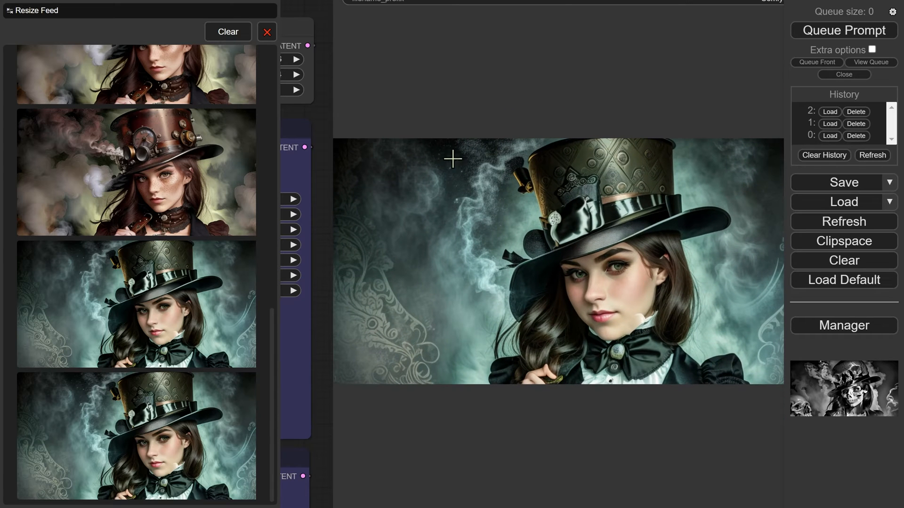
mouse_move(521, 256)
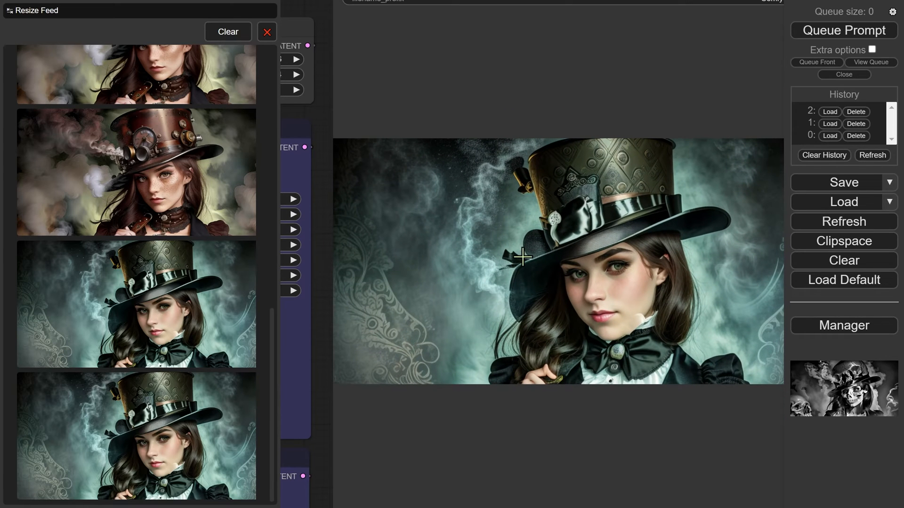
mouse_move(653, 162)
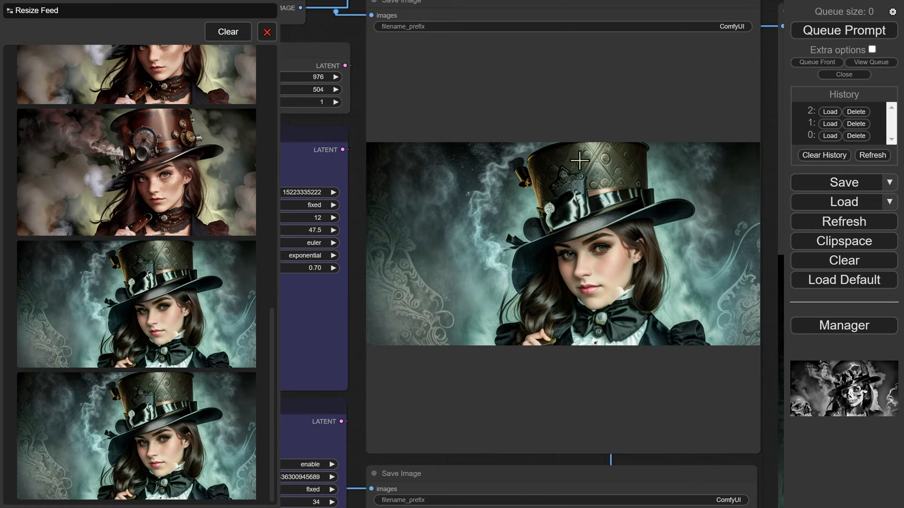
mouse_move(627, 161)
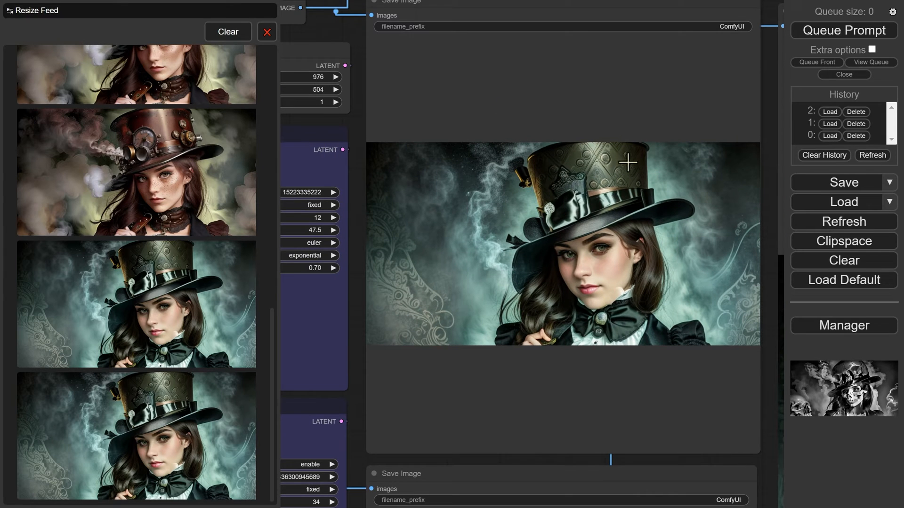
mouse_move(714, 316)
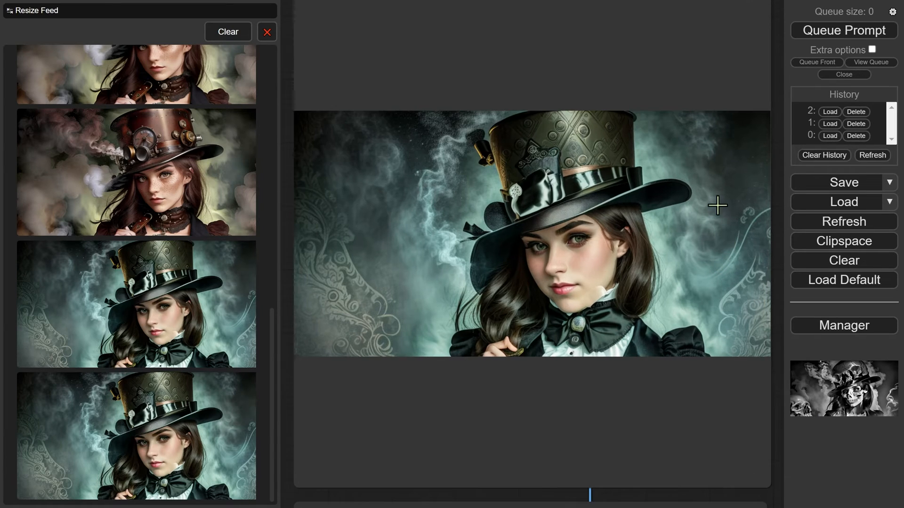
mouse_move(639, 193)
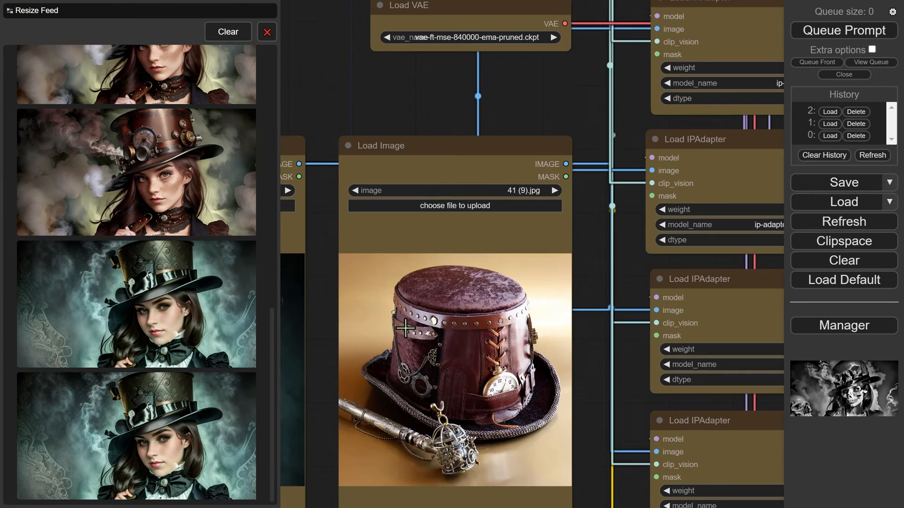
mouse_move(464, 308)
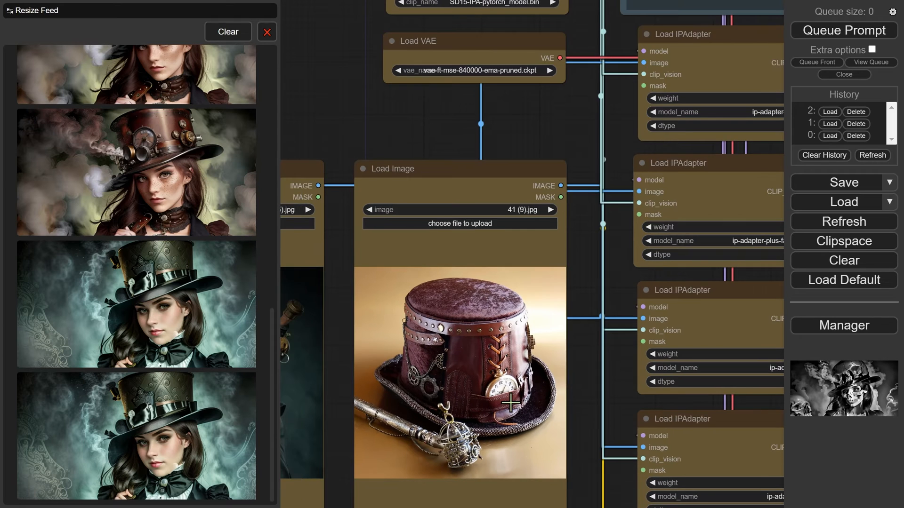
Scroll down the Udemy page for Advanced Stable Diffusion with ComfyUI and SDXL.
scroll(down, 3)
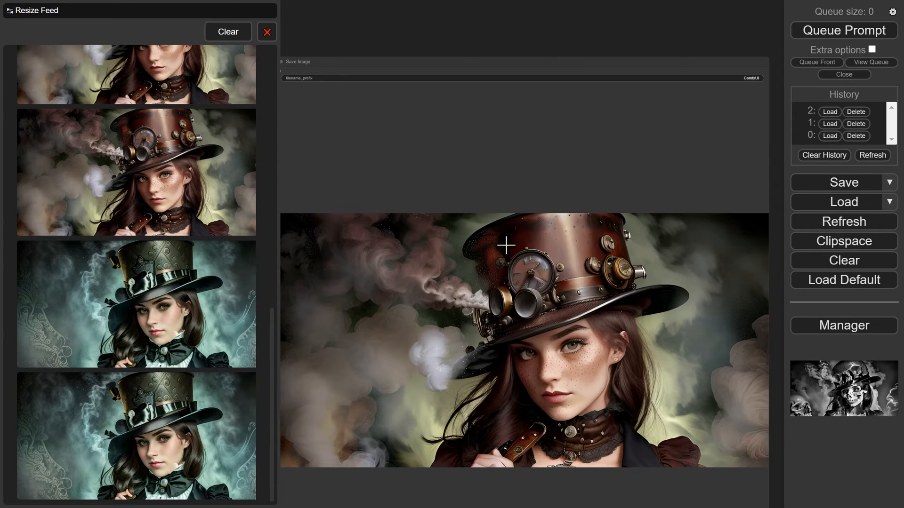
mouse_move(607, 252)
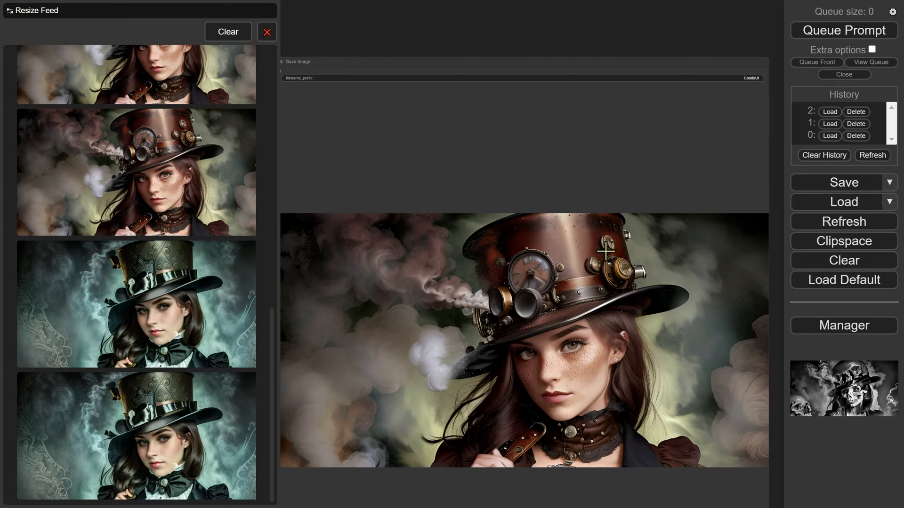
mouse_move(583, 280)
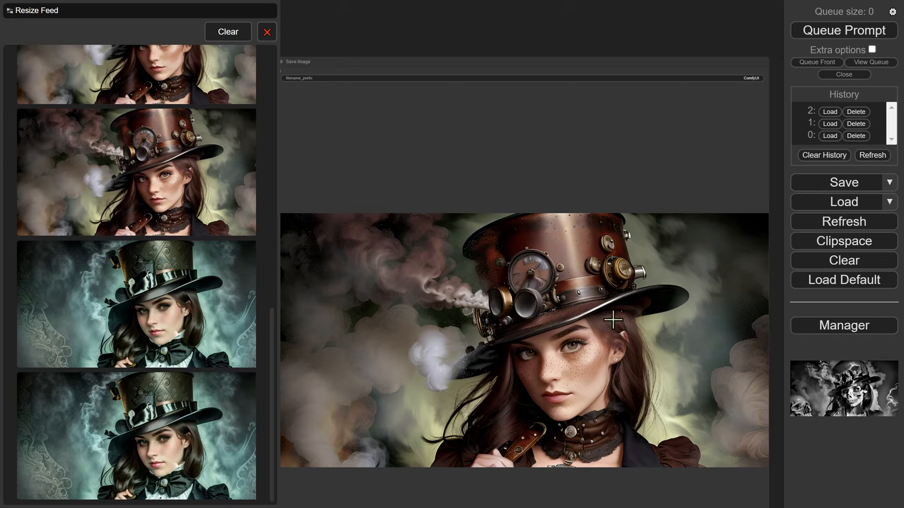
mouse_move(559, 302)
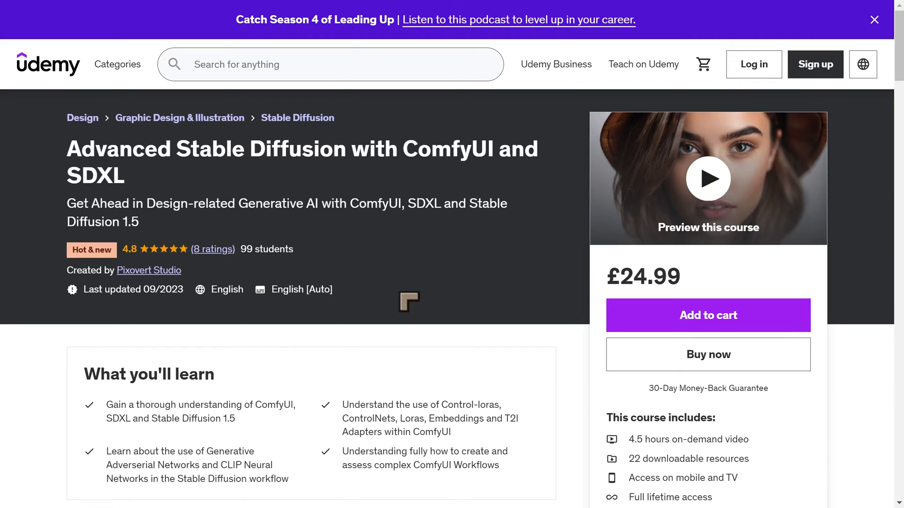
scroll(down, 3)
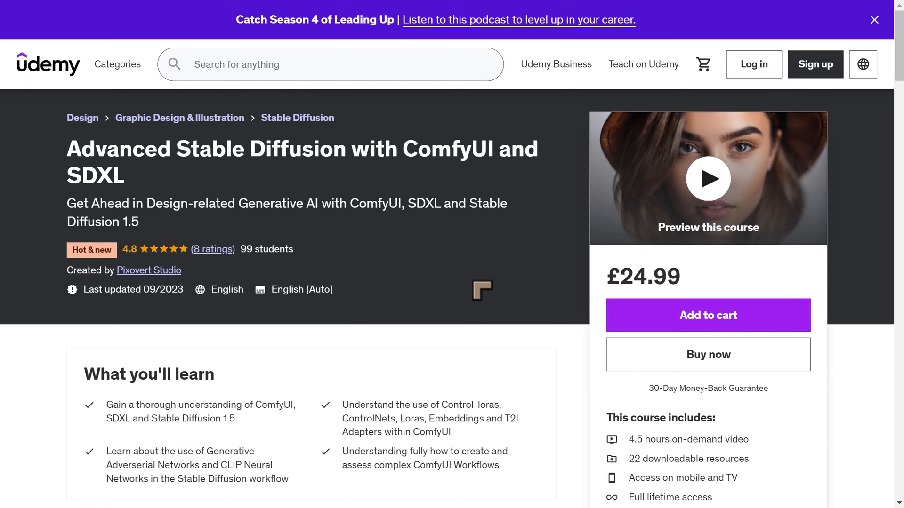
mouse_move(566, 336)
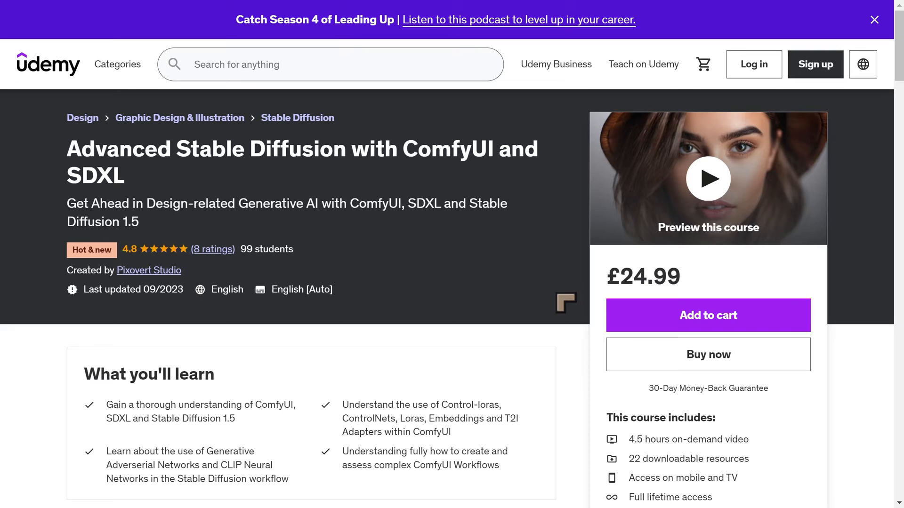
mouse_move(565, 303)
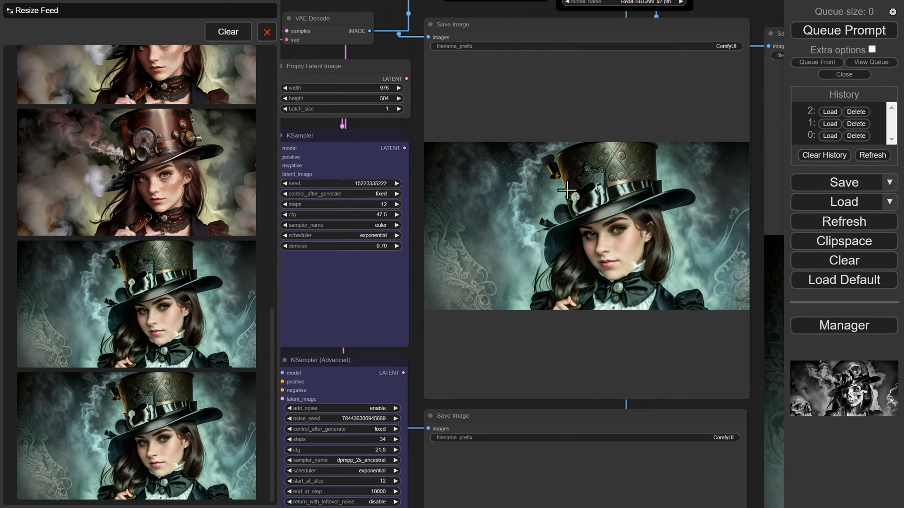
mouse_move(527, 209)
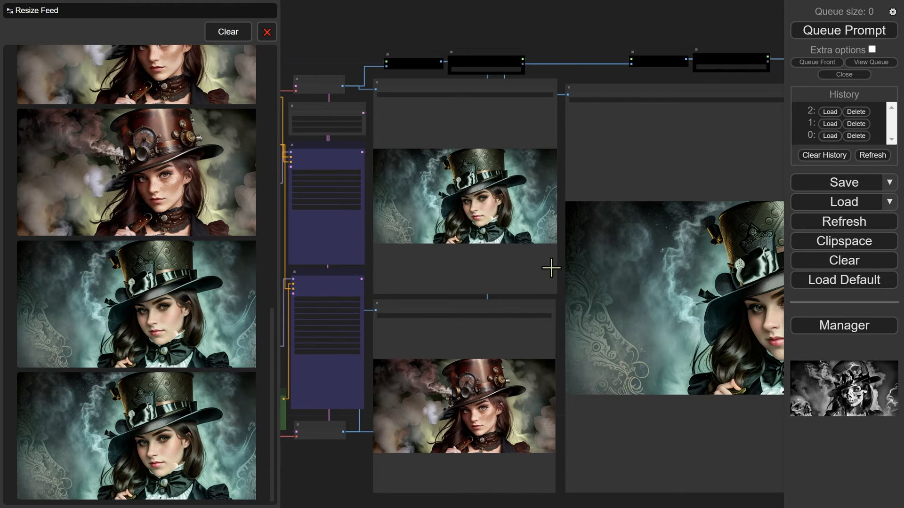
mouse_move(446, 250)
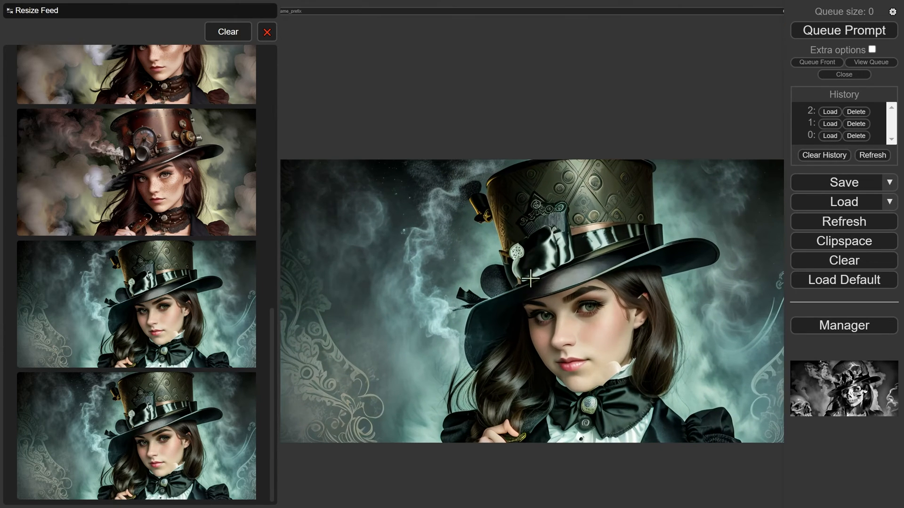
mouse_move(549, 362)
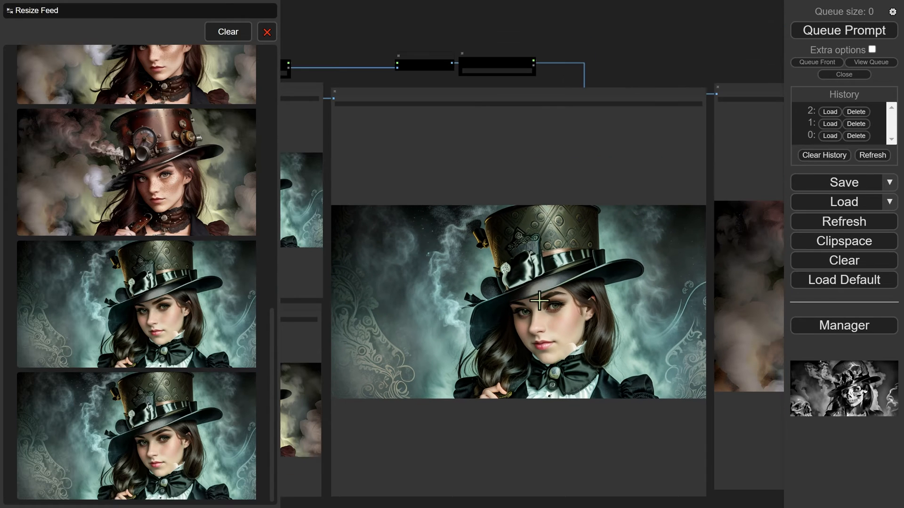
mouse_move(521, 283)
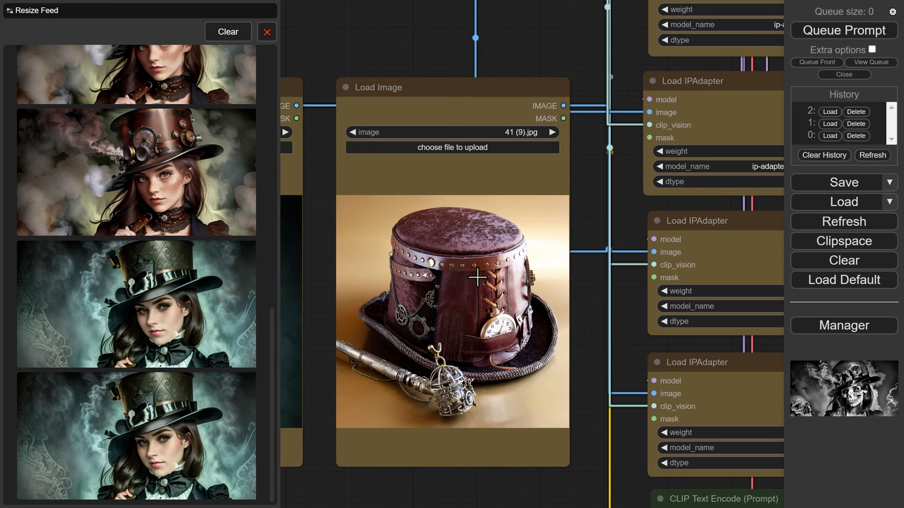
mouse_move(526, 315)
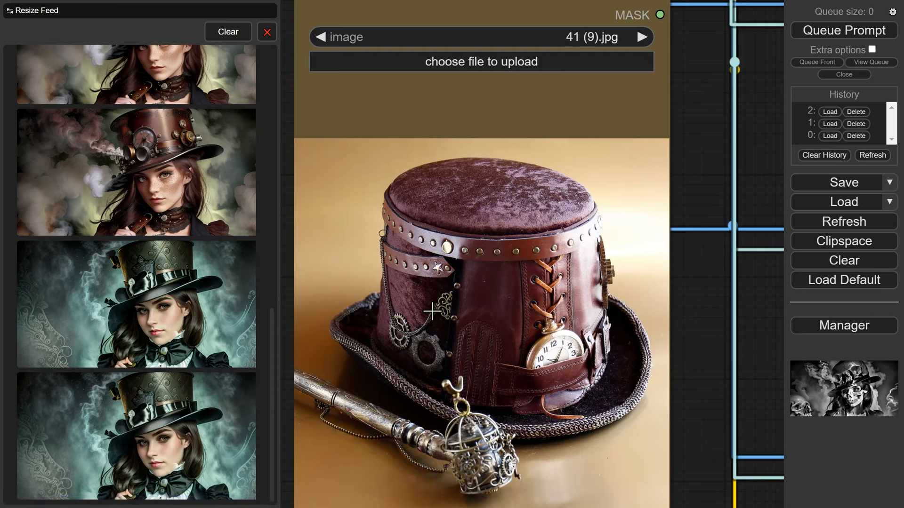
mouse_move(533, 342)
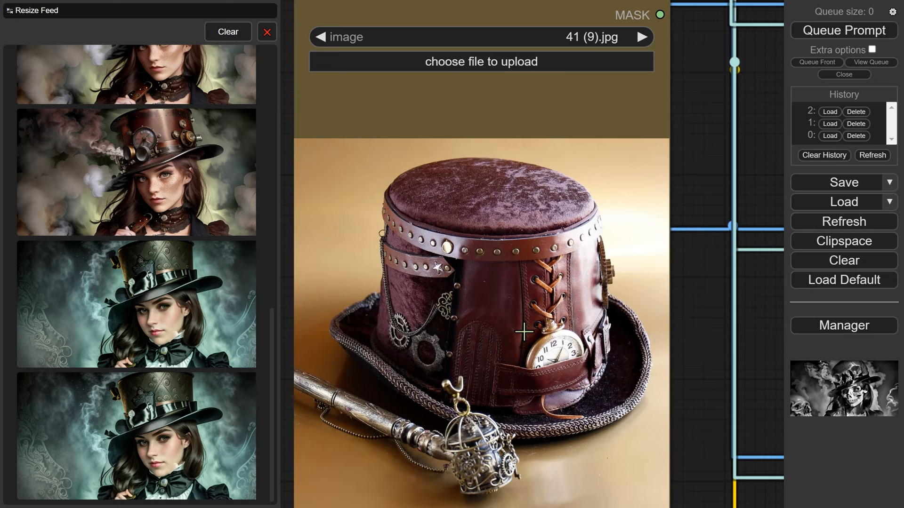
mouse_move(411, 380)
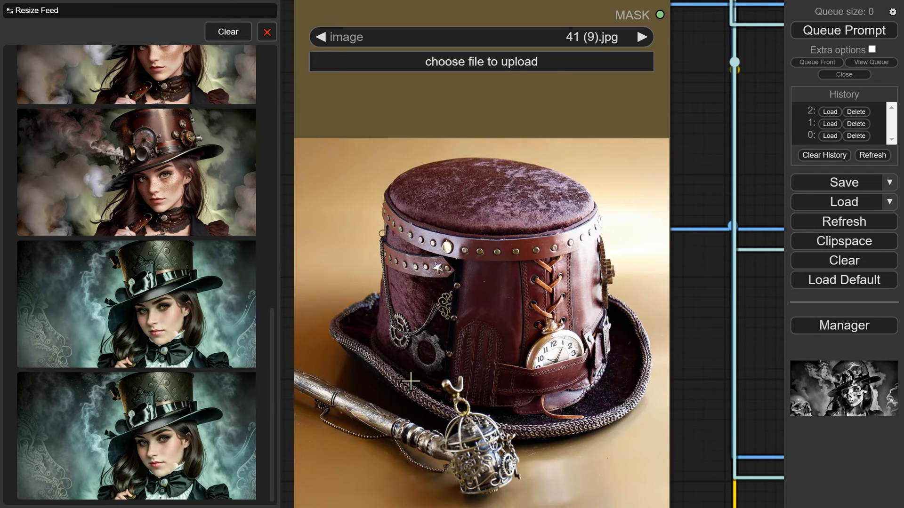
mouse_move(408, 362)
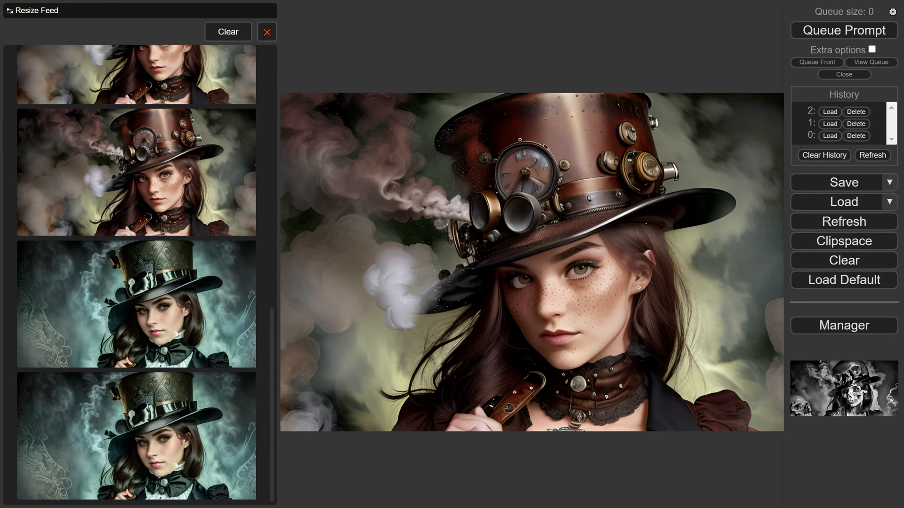
mouse_move(620, 82)
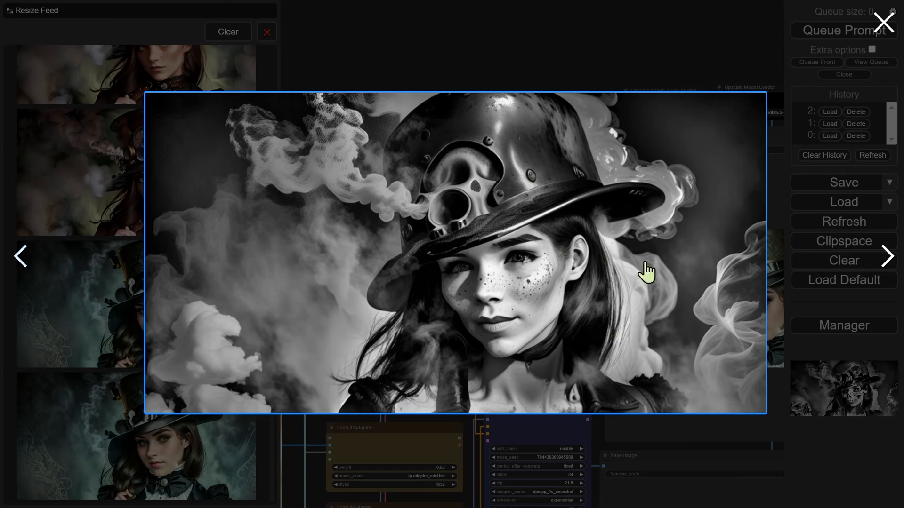
Step forward through two generated portraits in the image viewer, then close it.
click(887, 255)
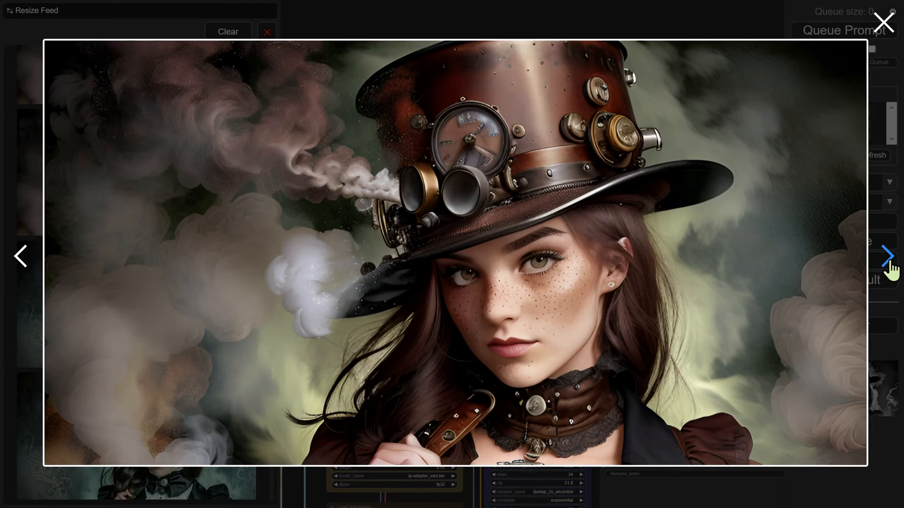
click(886, 255)
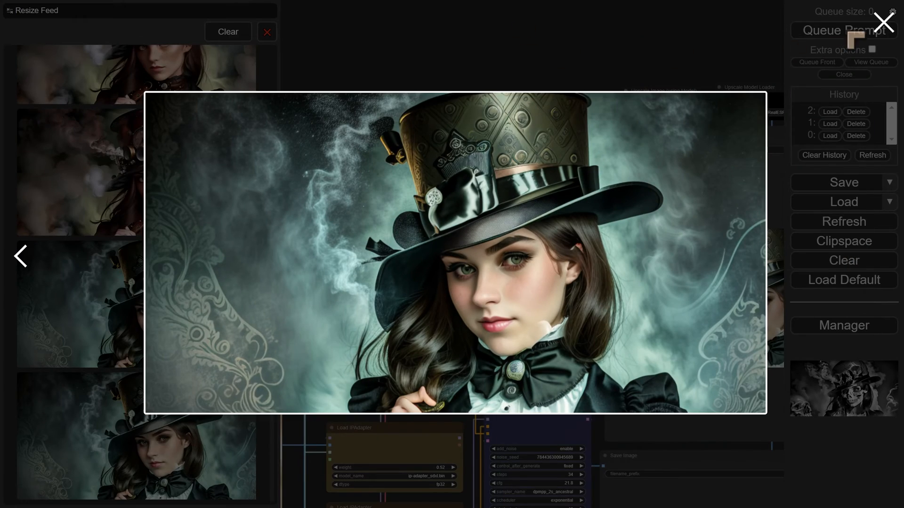
click(884, 22)
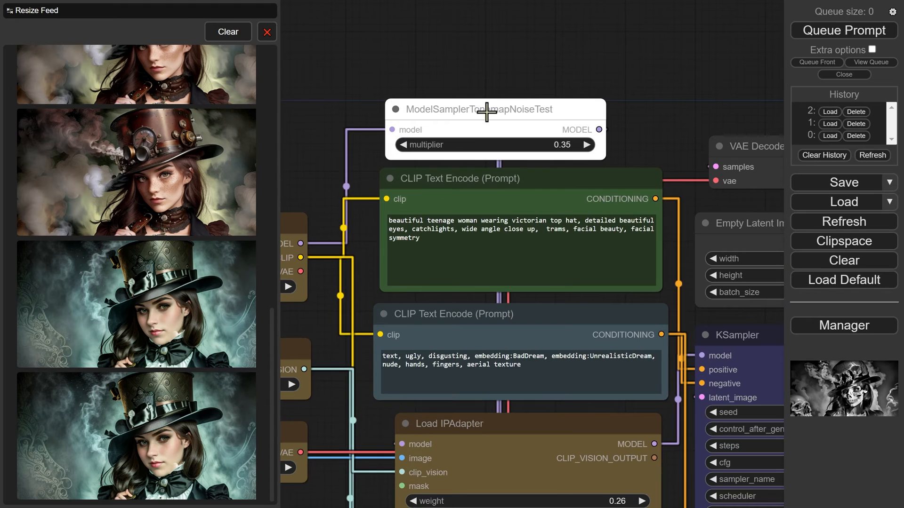
mouse_move(559, 110)
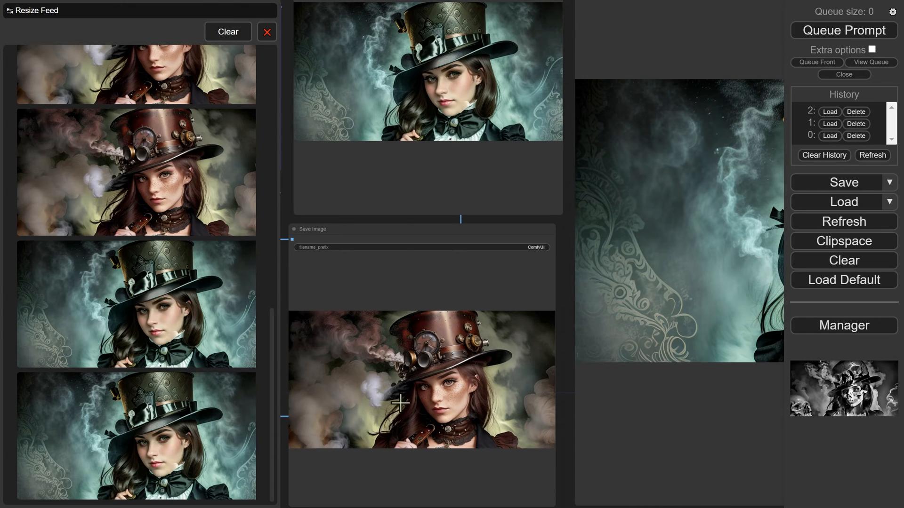
mouse_move(398, 425)
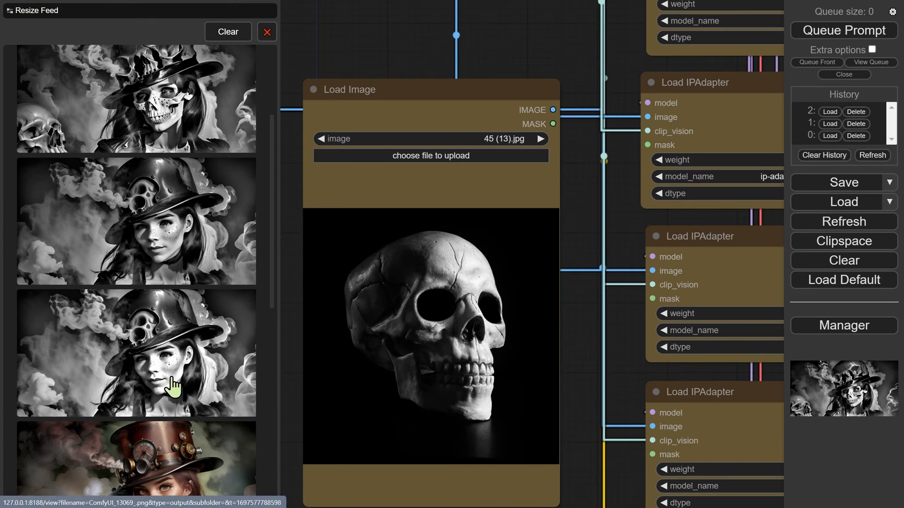
Enlarge the skull-hat portraits from the feed, browse to the next one, and close the viewer.
click(136, 352)
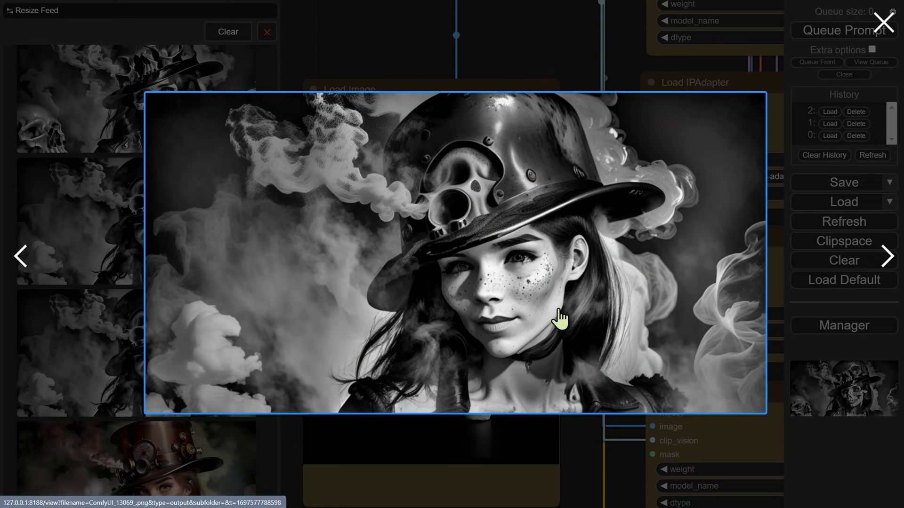
mouse_move(464, 208)
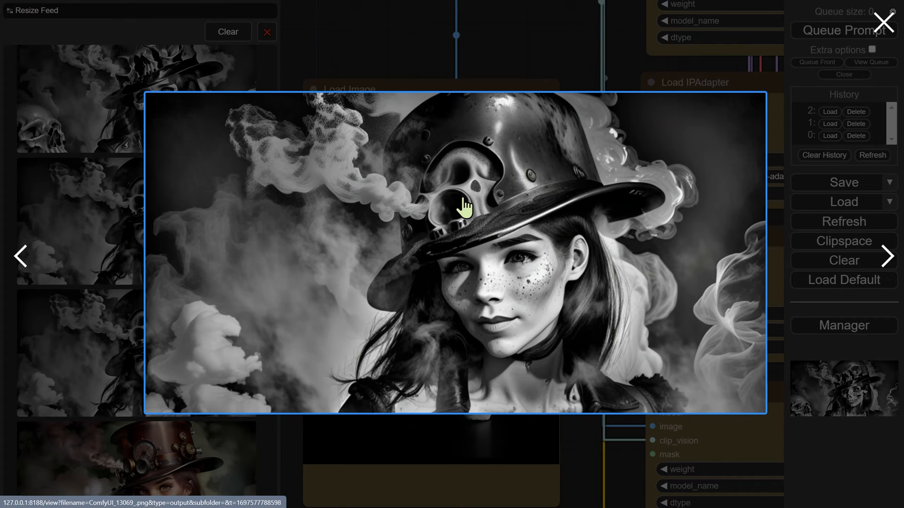
mouse_move(413, 288)
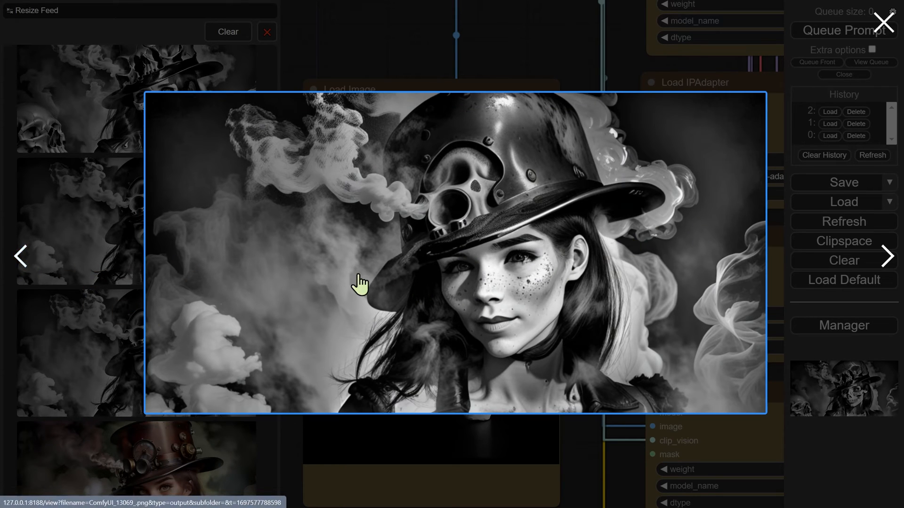
mouse_move(303, 288)
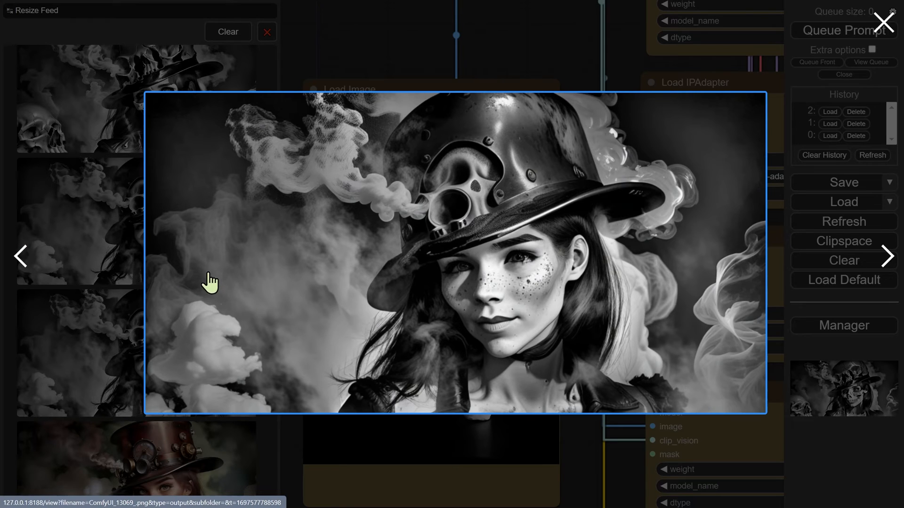
mouse_move(475, 316)
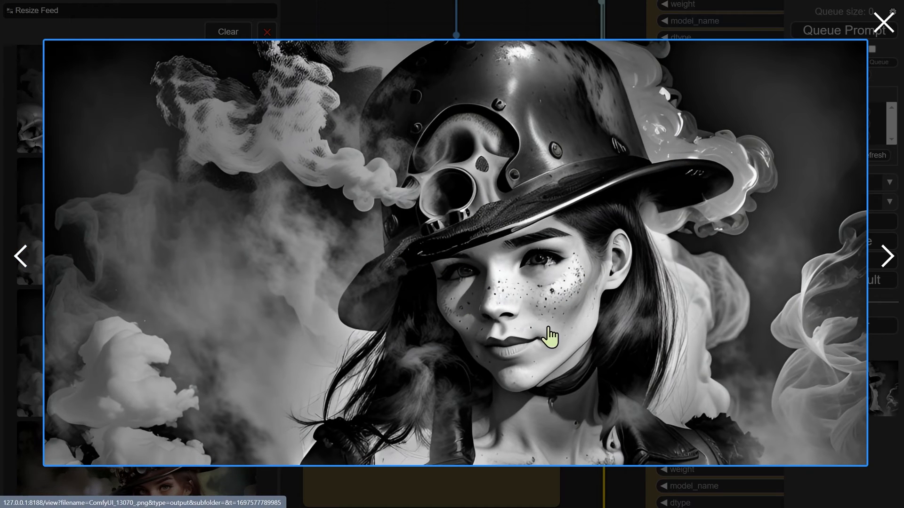
click(886, 256)
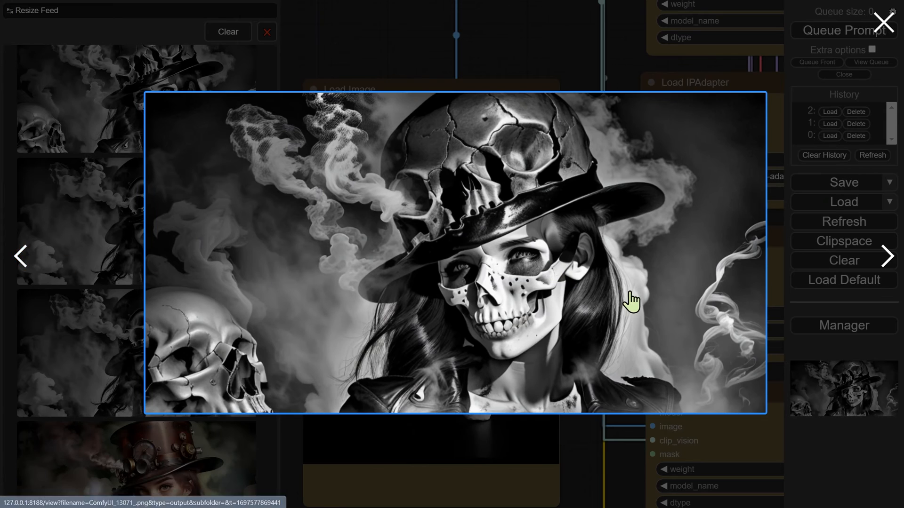
click(883, 22)
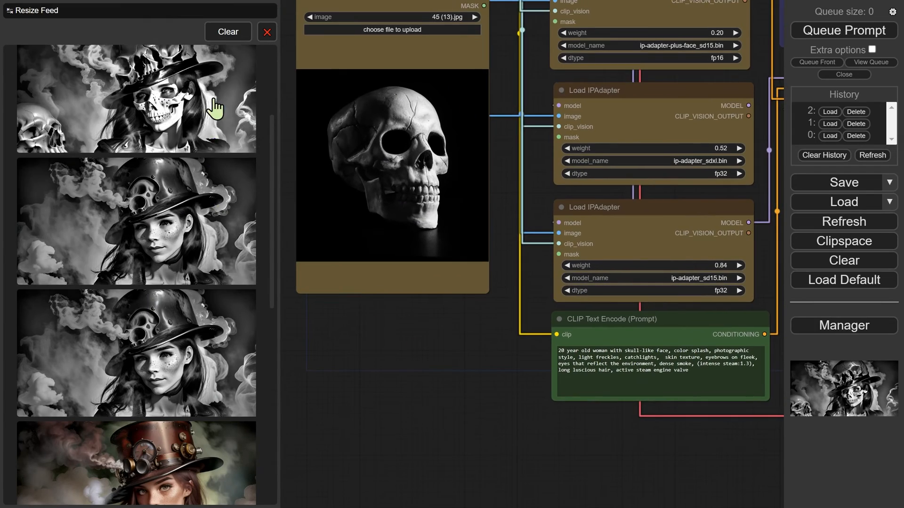
click(136, 98)
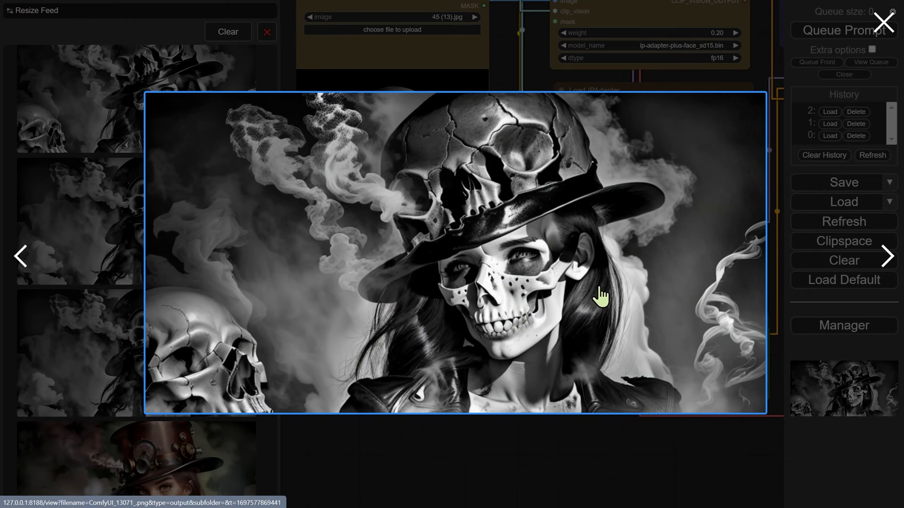
mouse_move(581, 333)
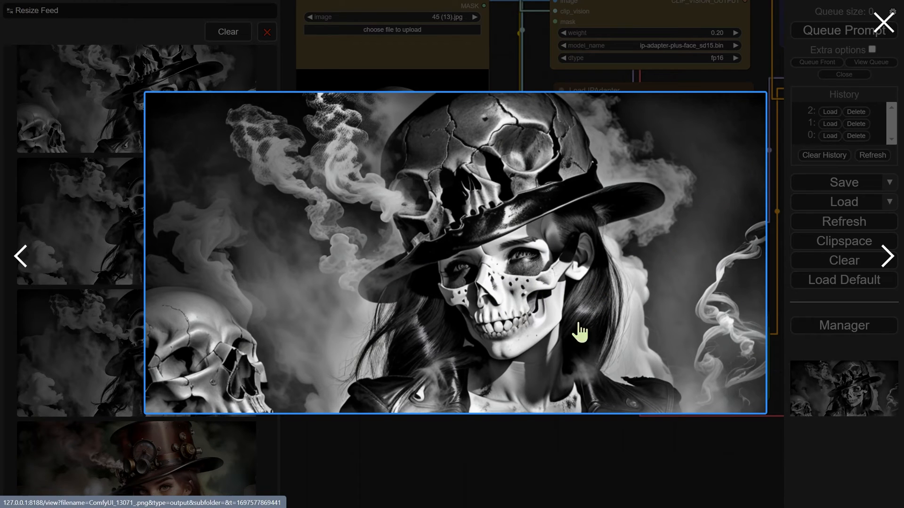
mouse_move(344, 392)
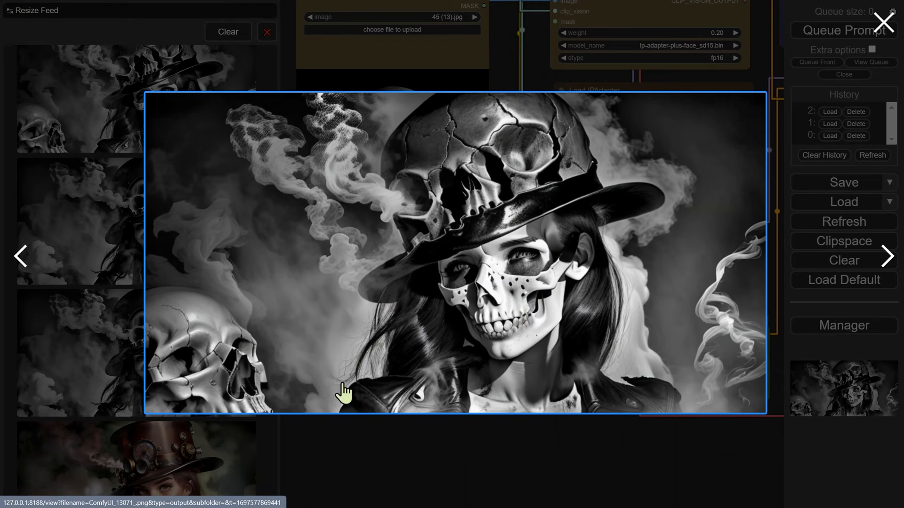
mouse_move(208, 360)
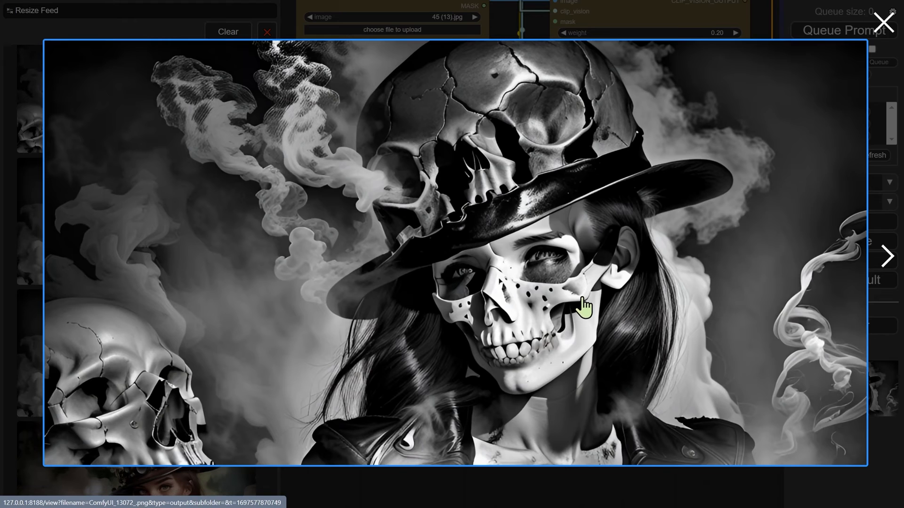
mouse_move(317, 177)
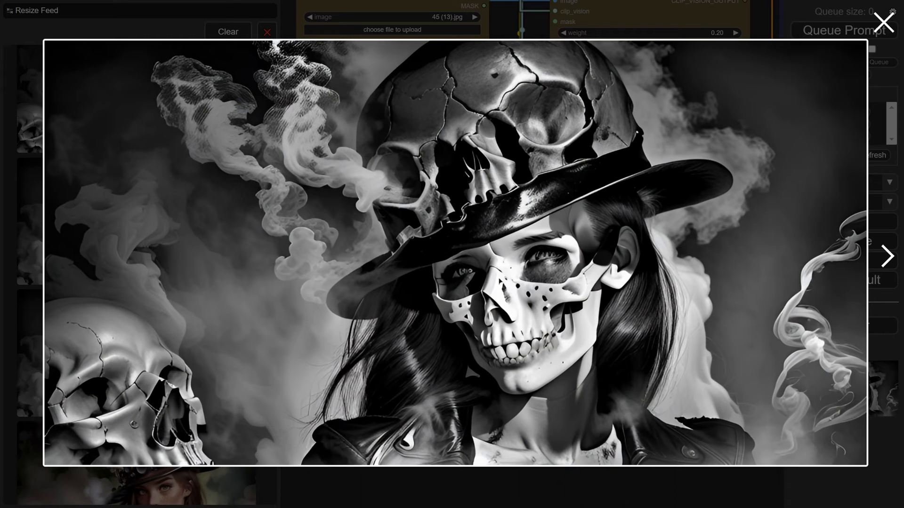
click(883, 22)
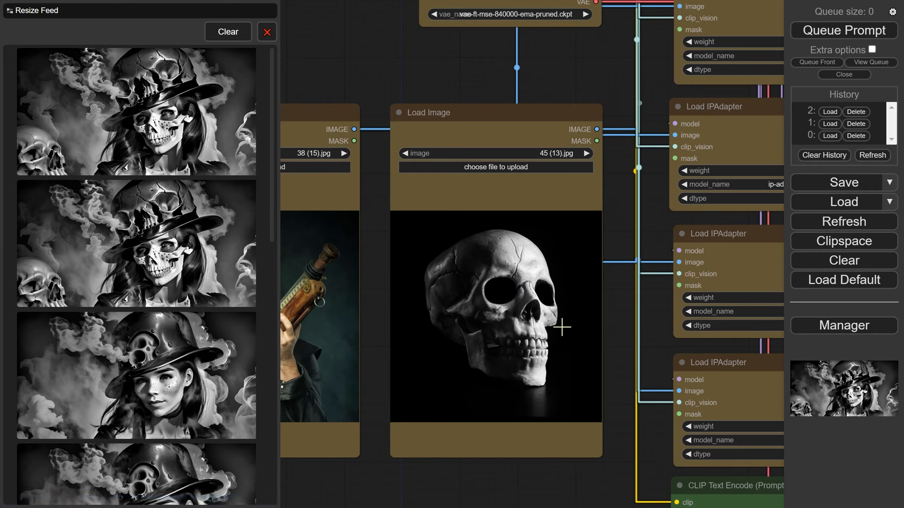
mouse_move(534, 294)
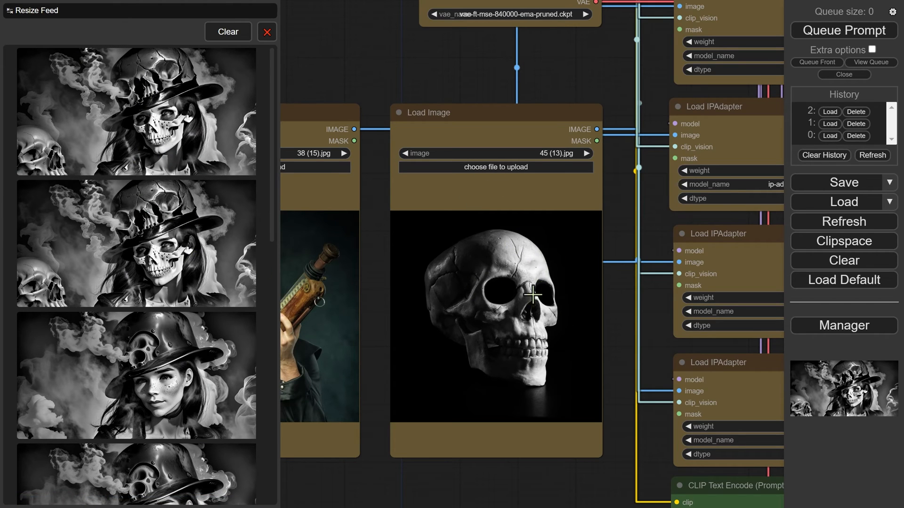
mouse_move(399, 251)
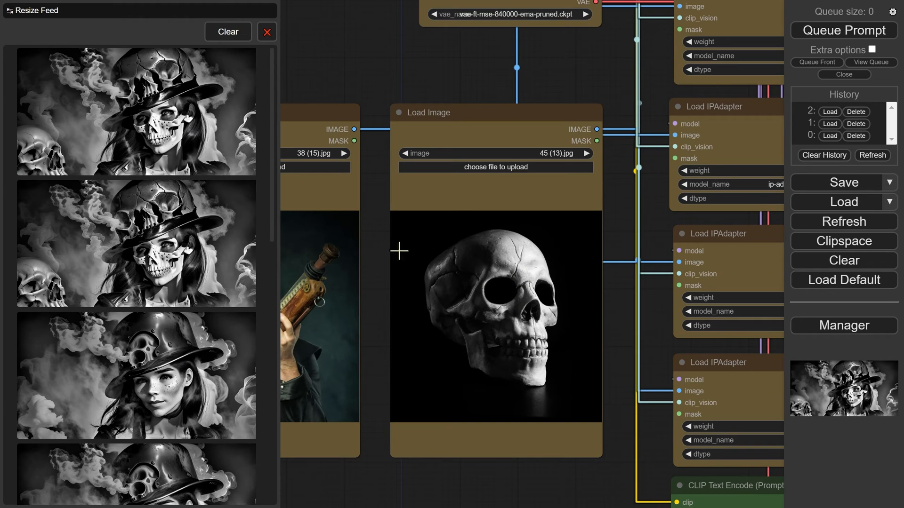
mouse_move(396, 228)
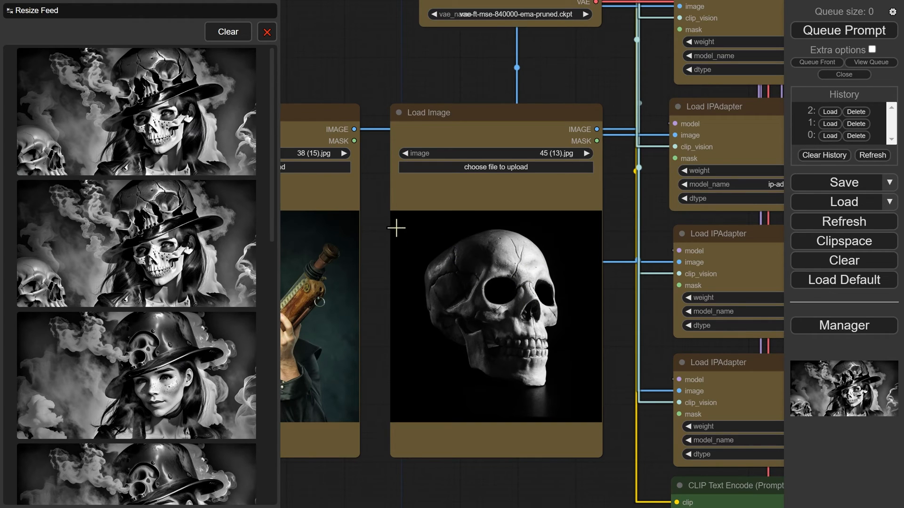
mouse_move(198, 297)
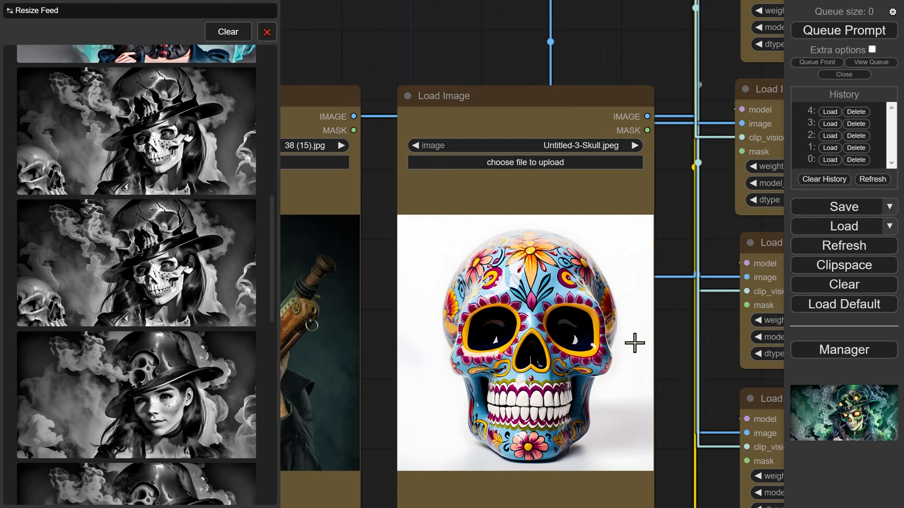
mouse_move(637, 333)
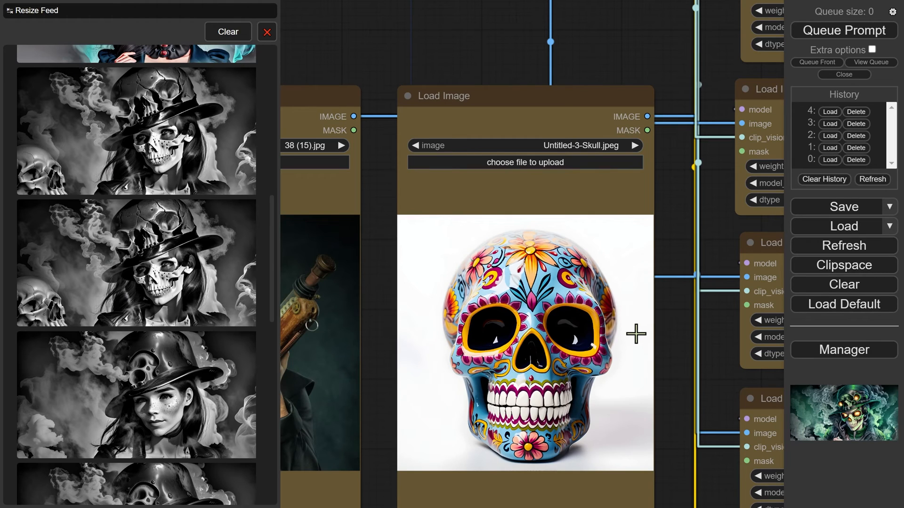
mouse_move(423, 162)
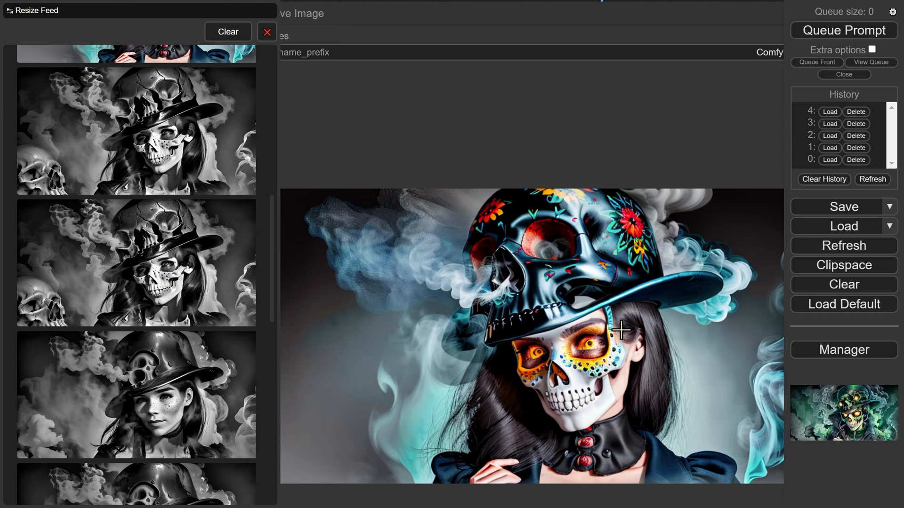
mouse_move(511, 339)
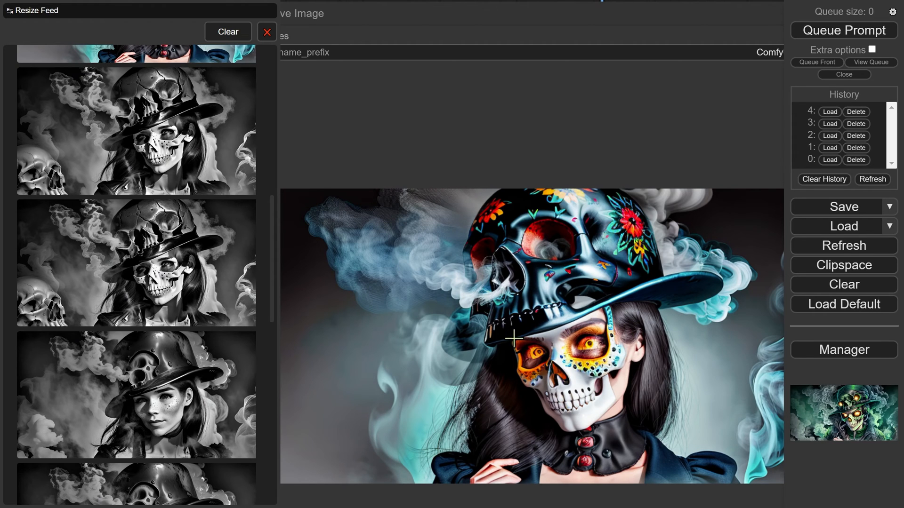
mouse_move(618, 390)
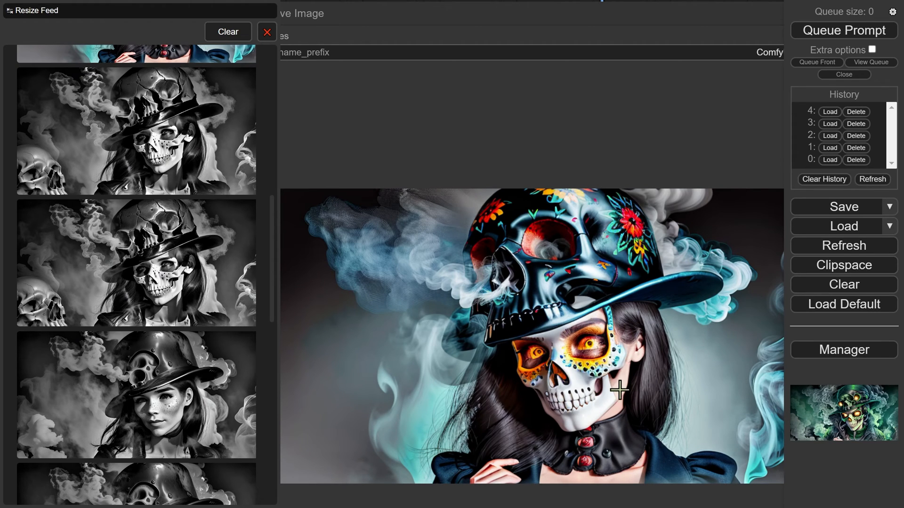
mouse_move(619, 385)
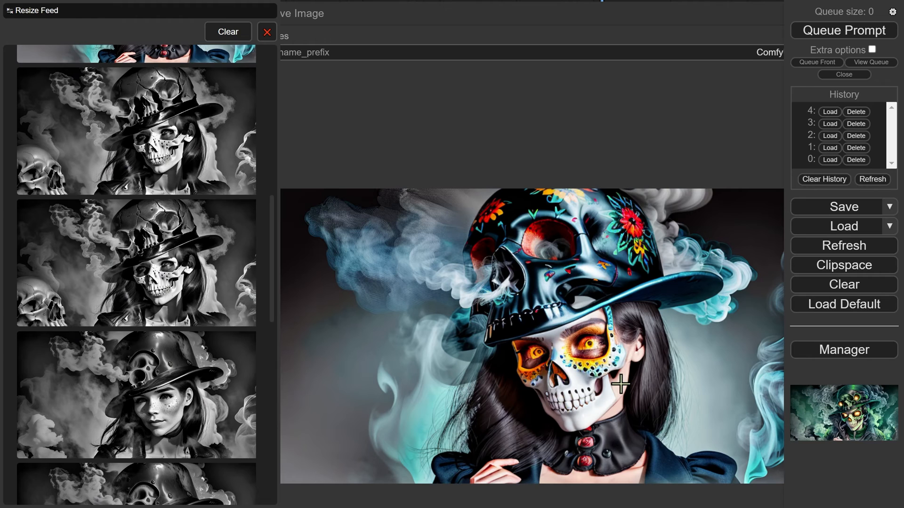
mouse_move(419, 262)
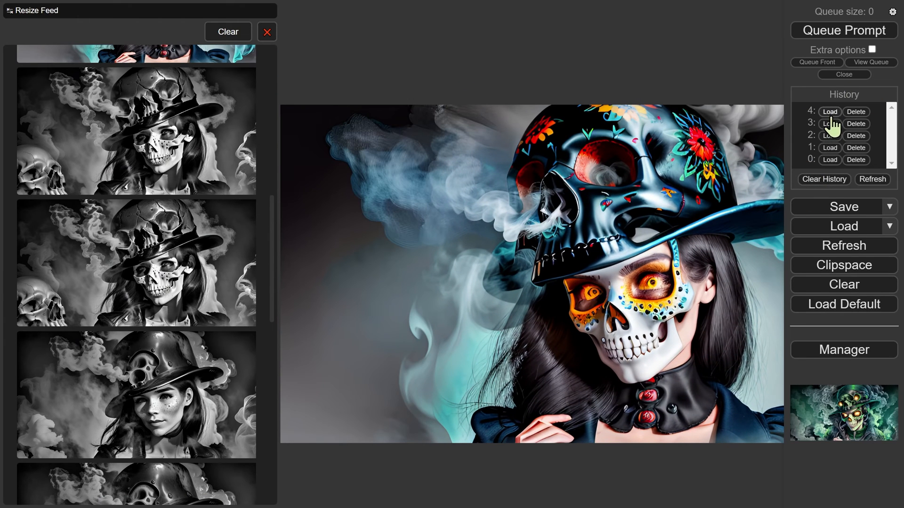
Queue the prompt using the Untitled-3-Skull.jpeg sugar-skull reference.
click(829, 111)
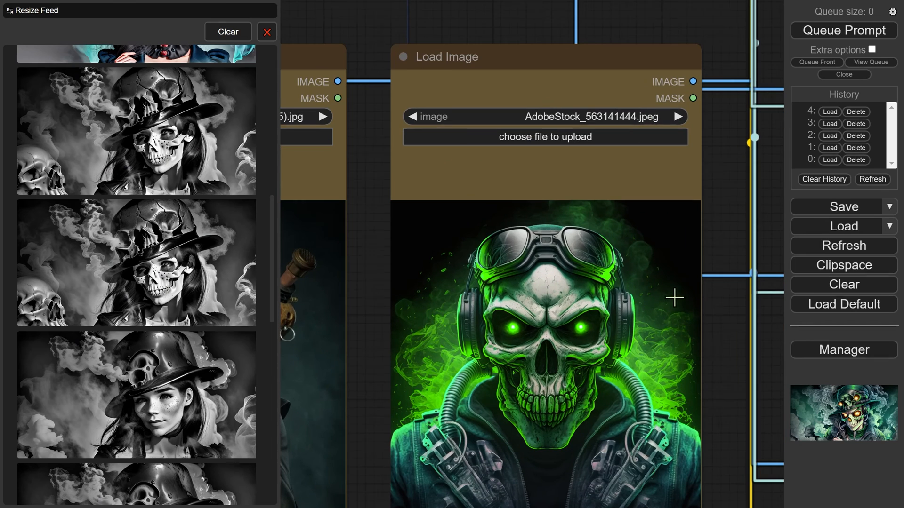
mouse_move(665, 267)
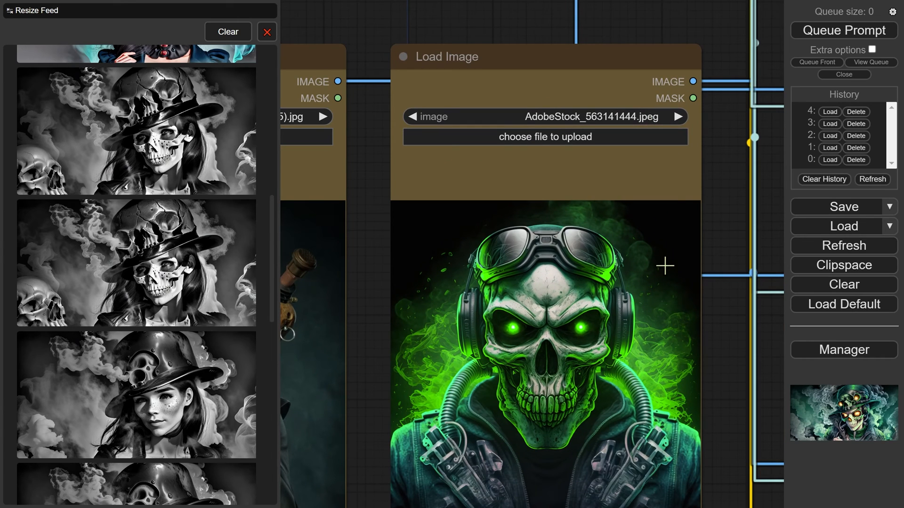
mouse_move(605, 302)
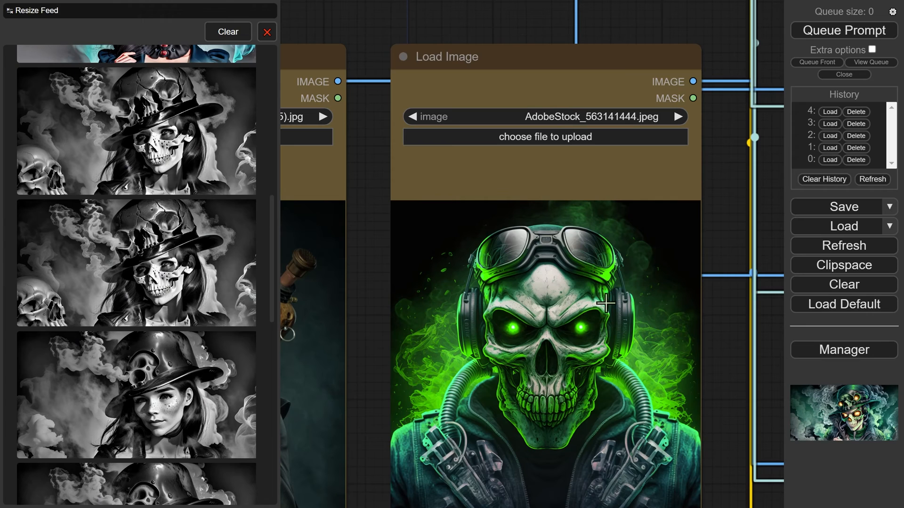
mouse_move(623, 312)
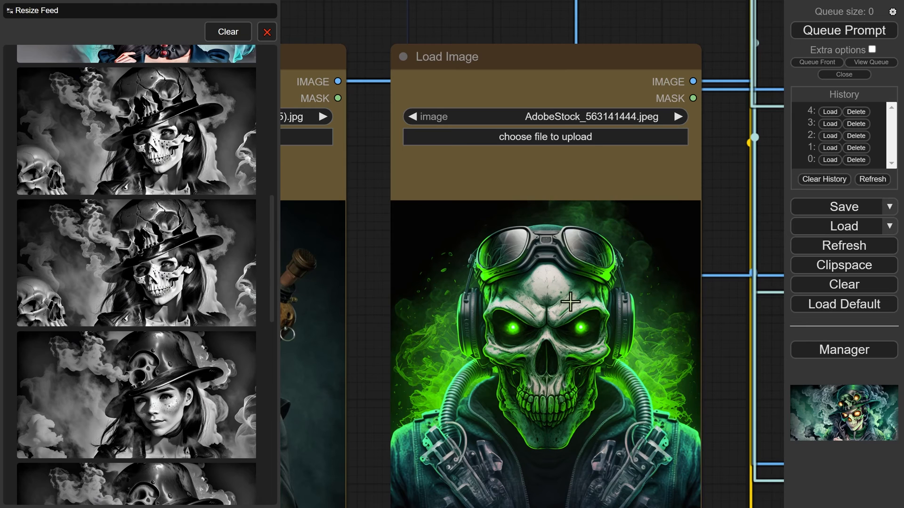
mouse_move(470, 474)
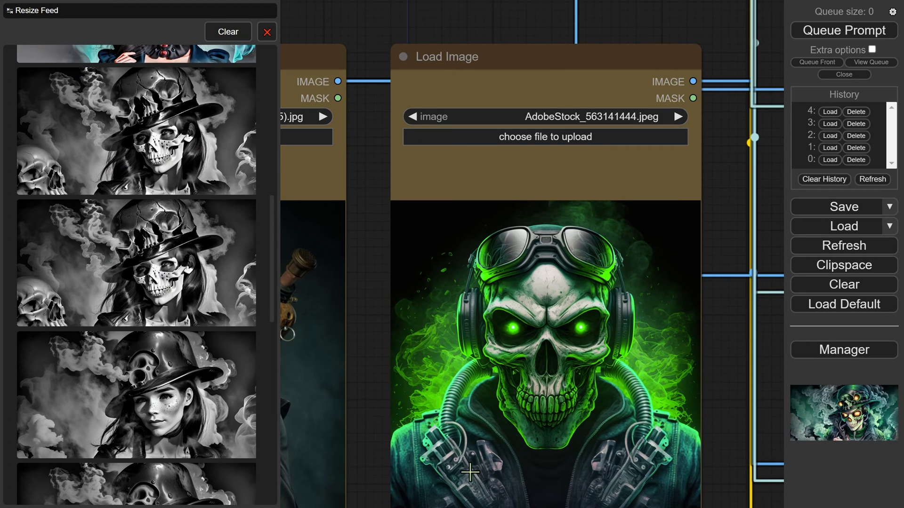
mouse_move(443, 462)
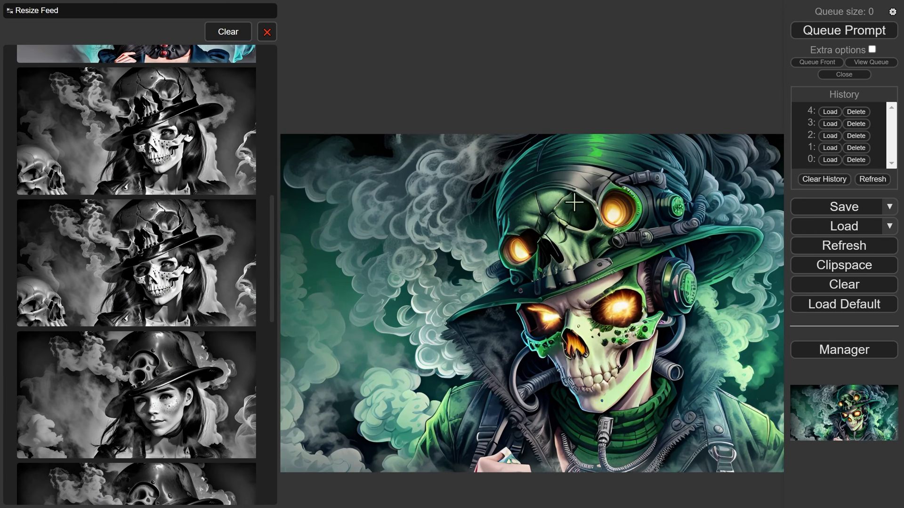
mouse_move(501, 246)
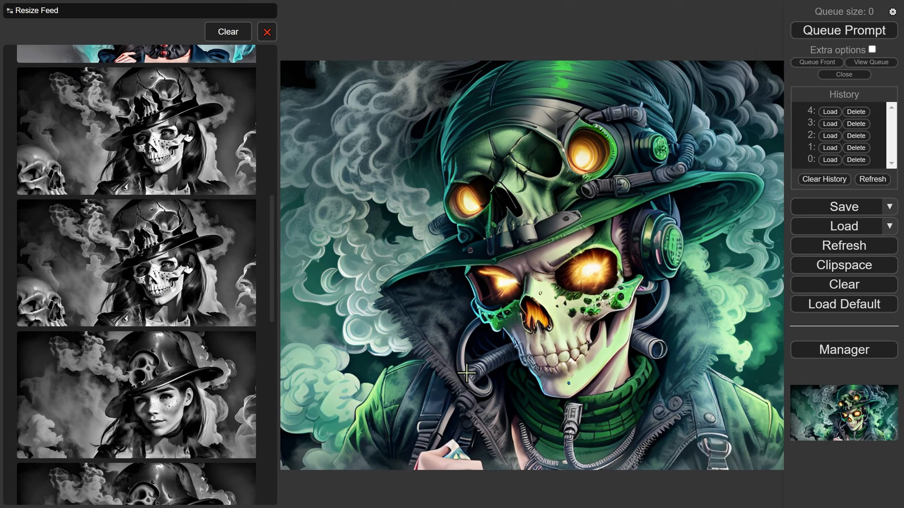
mouse_move(634, 438)
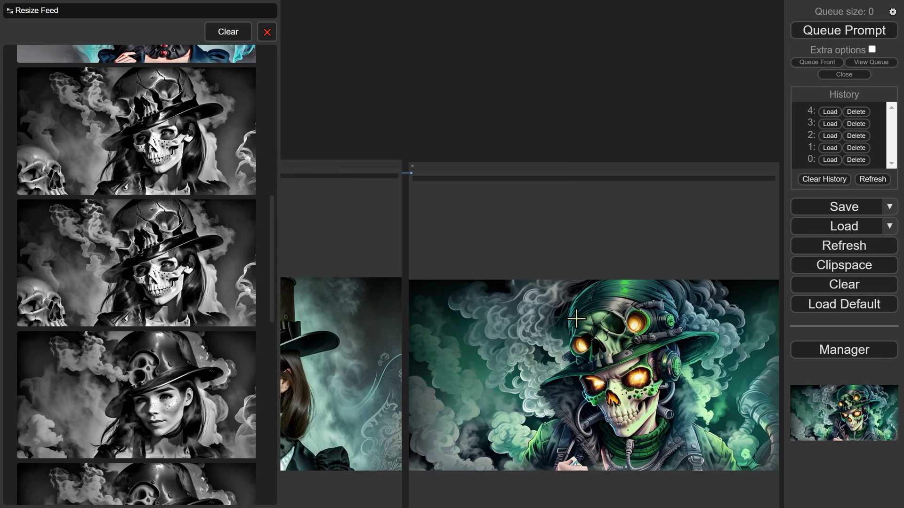
mouse_move(573, 291)
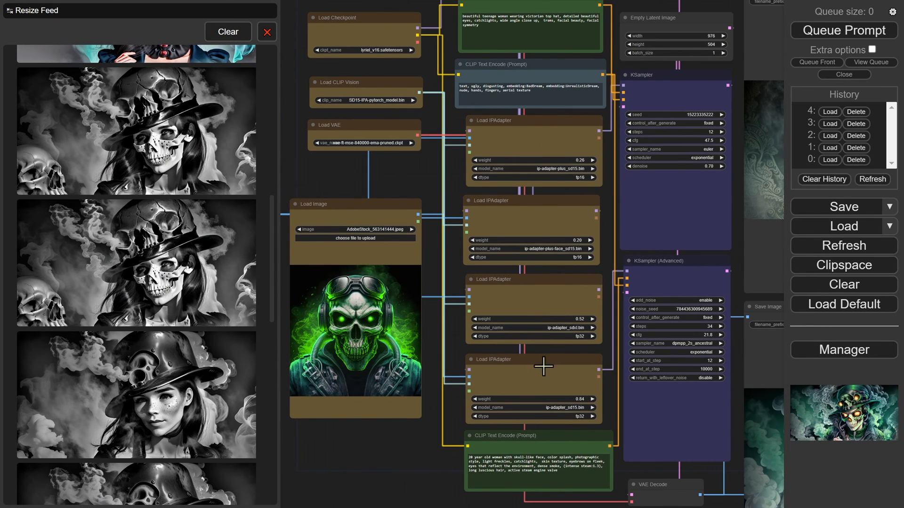
mouse_move(478, 311)
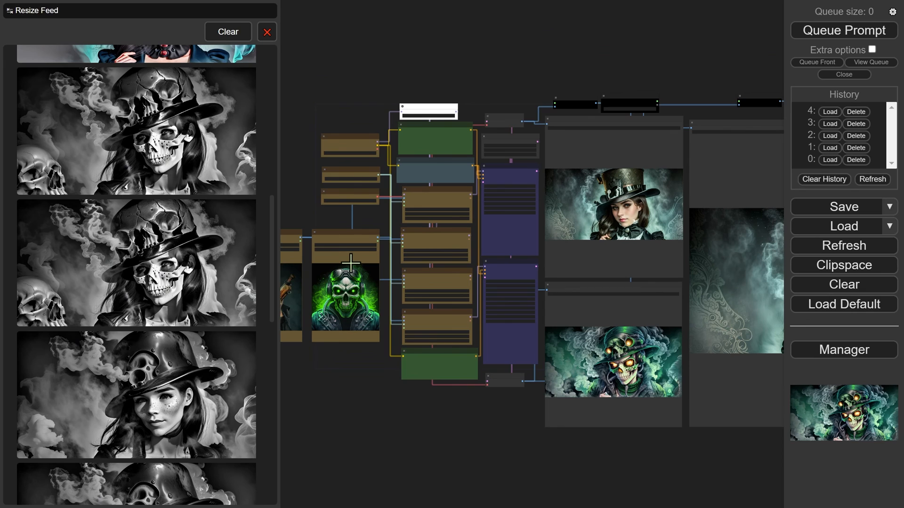
mouse_move(292, 259)
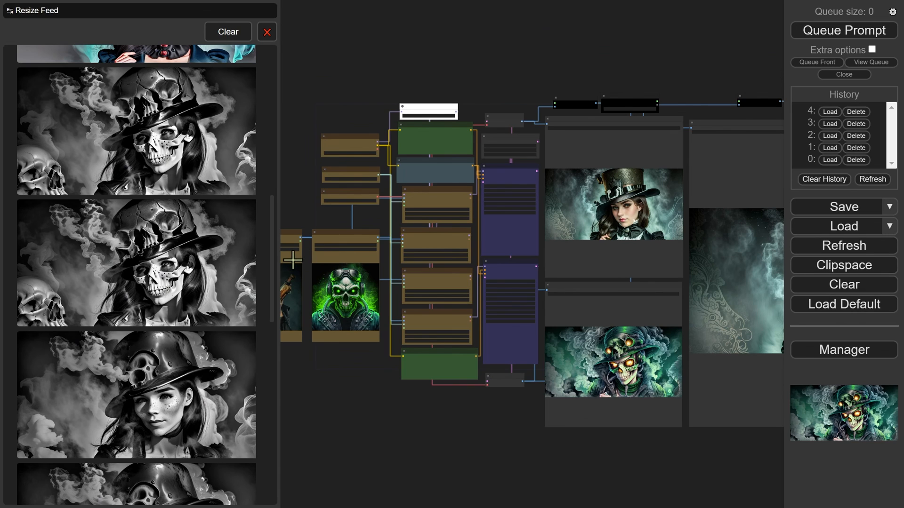